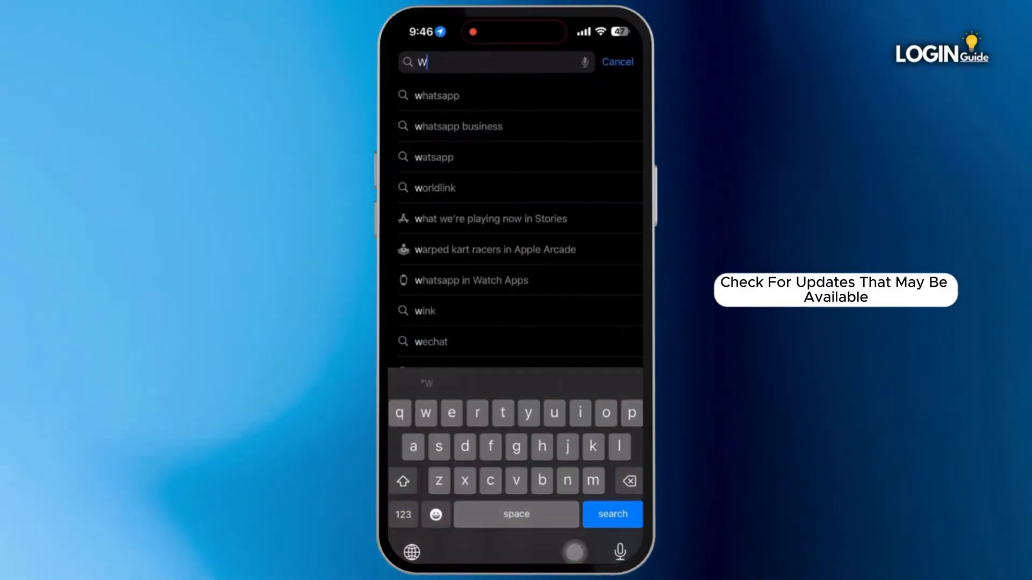
Step: Search the App Store for whatsapp and confirm WhatsApp Messenger shows Open
click(436, 96)
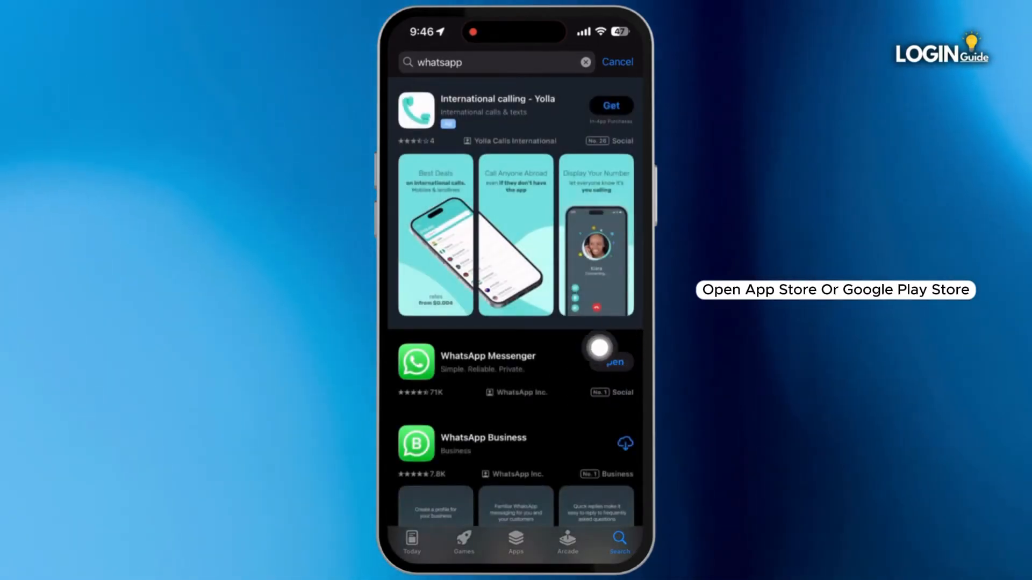
click(617, 61)
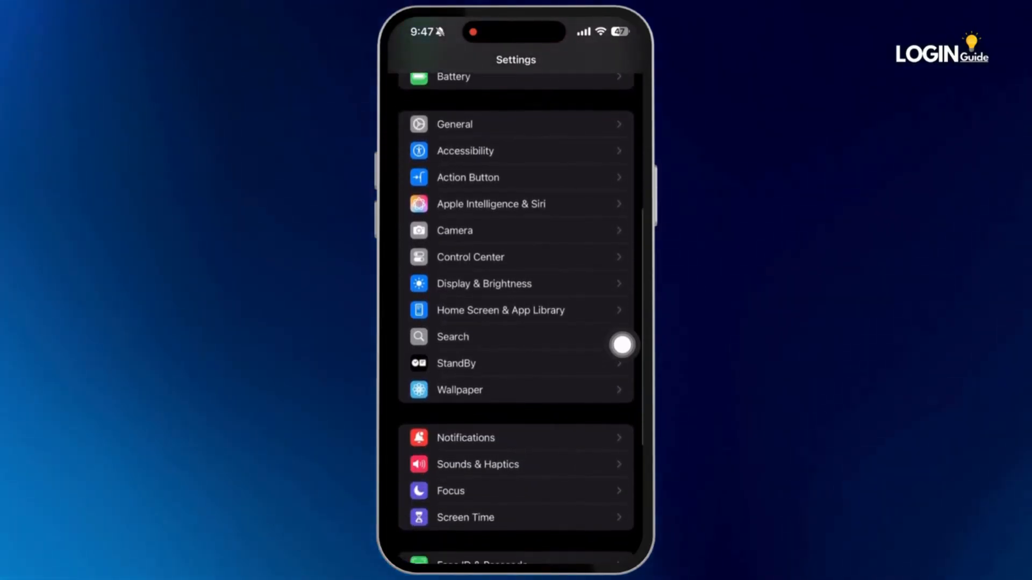
Step: In Settings, go to the Privacy & Security page
scroll(down, 3)
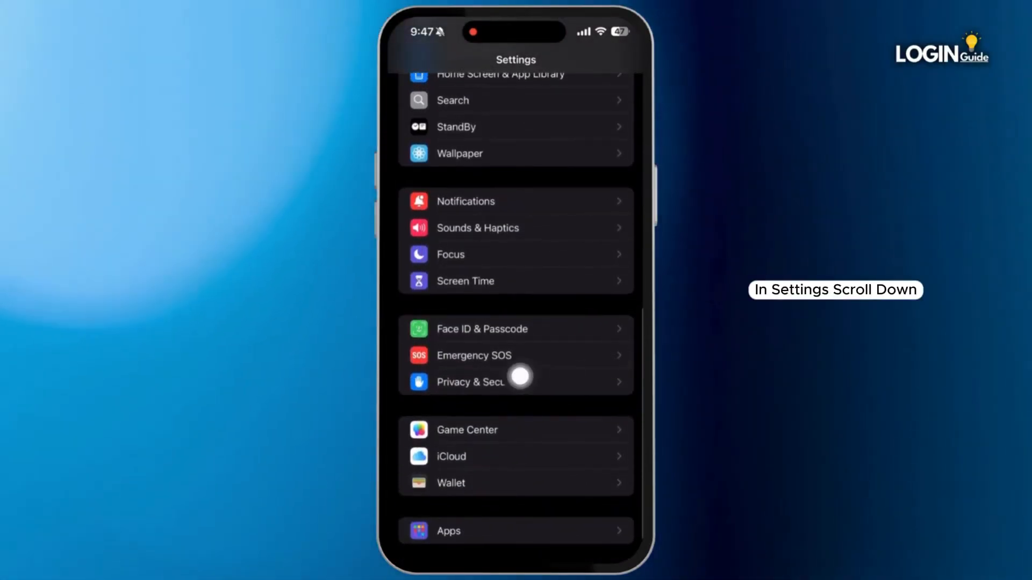
click(471, 383)
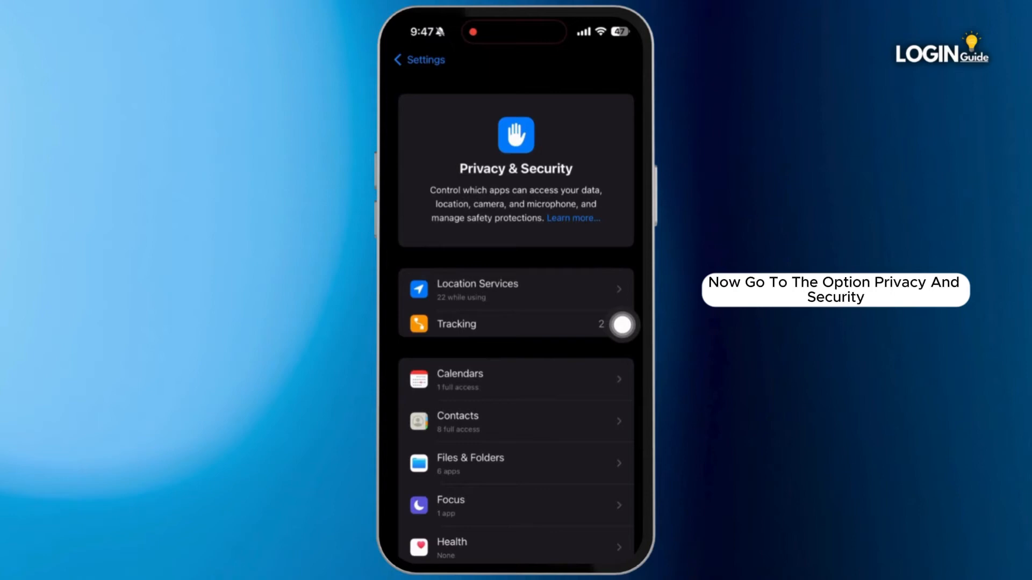
Step: View the Contacts permissions list, where WhatsApp shows Full Access
scroll(up, 3)
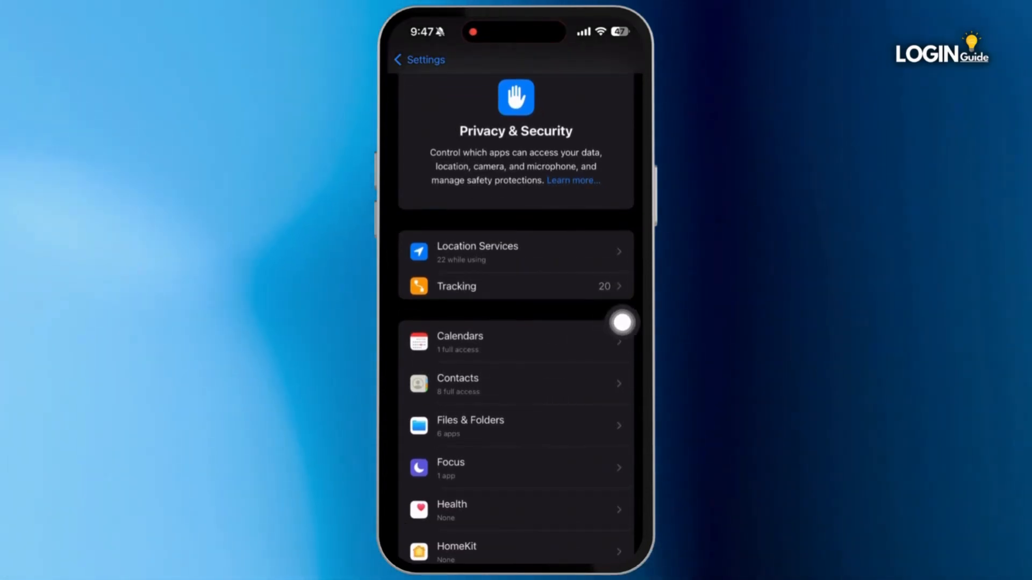
click(514, 385)
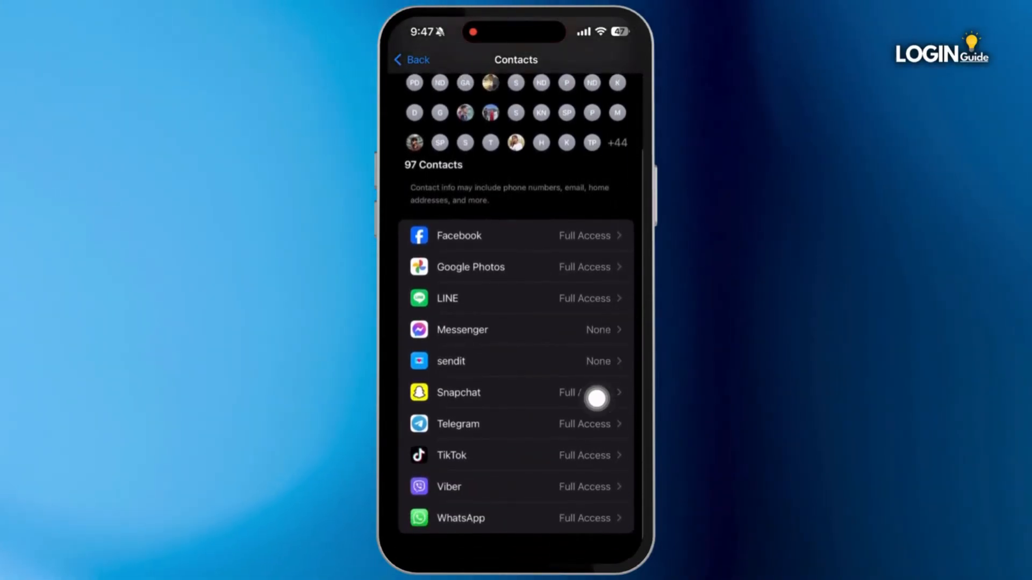
click(515, 518)
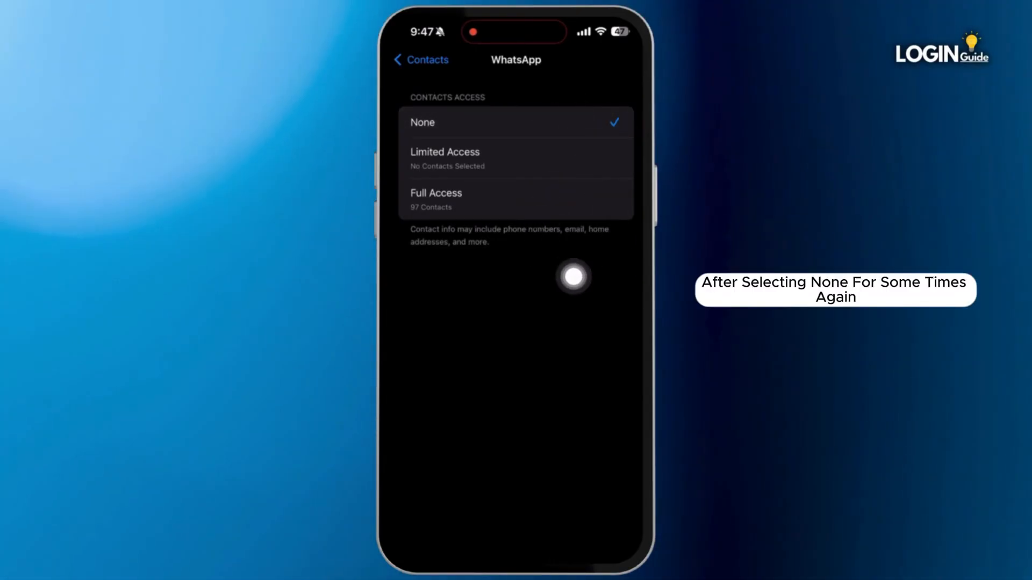
mouse_move(620, 294)
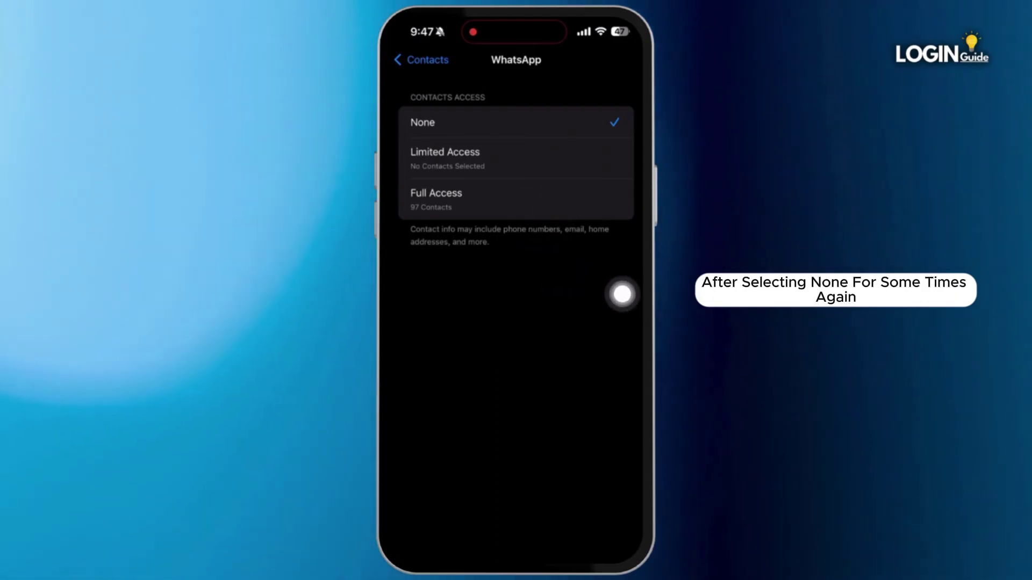
Step: Restore WhatsApp to Full Access for all 97 contacts and confirm the prompt
click(435, 198)
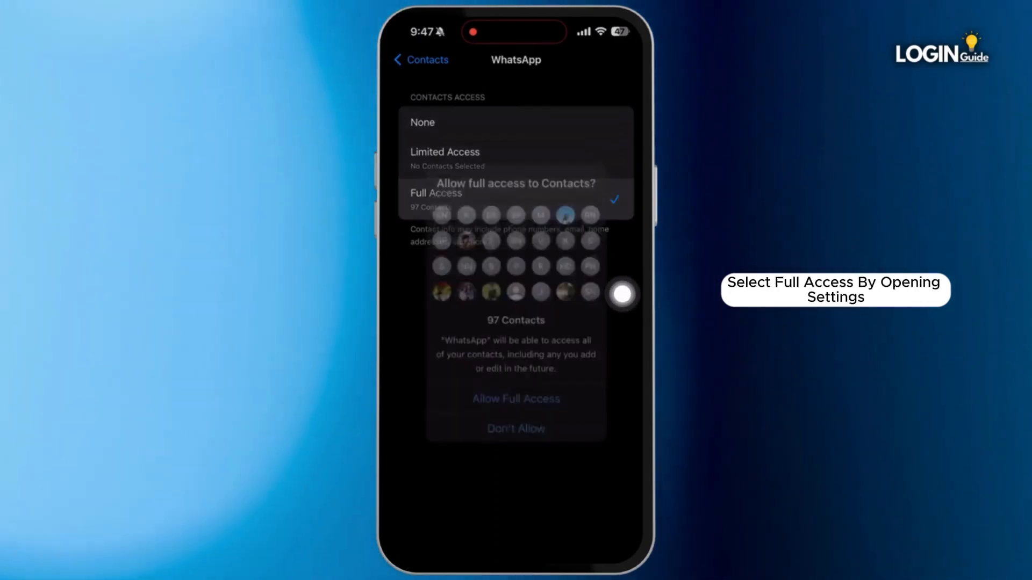
click(515, 399)
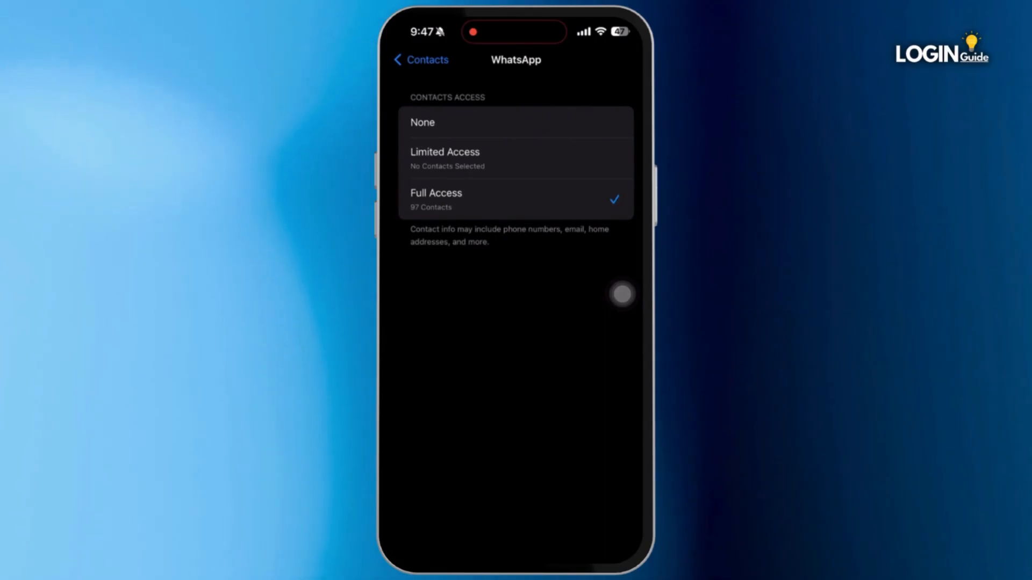